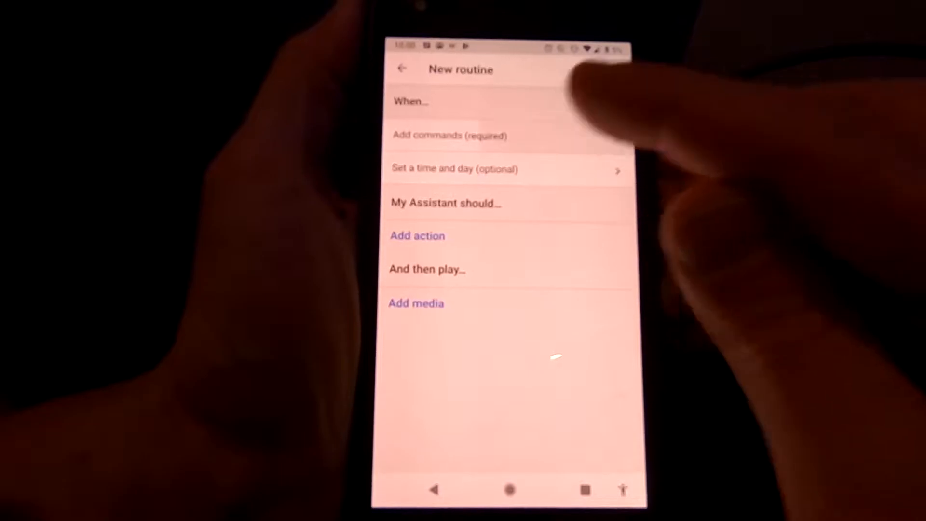
Add the routine's voice trigger phrases "turn on workstation" and "turn computer on" by dictation and text.
click(449, 135)
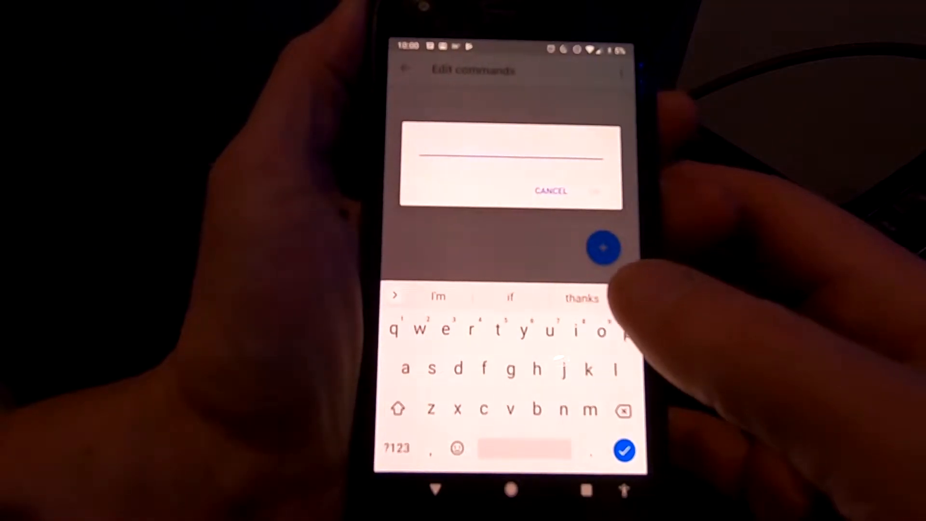
click(624, 298)
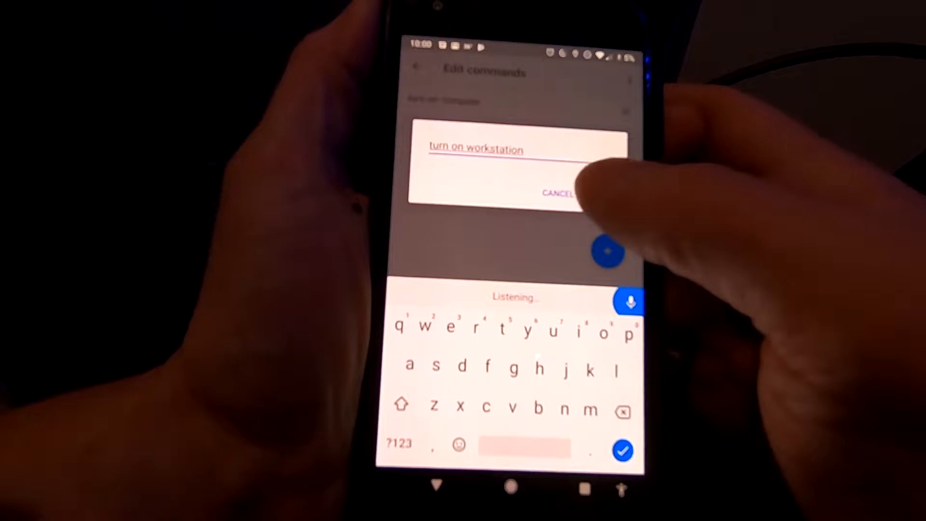
click(622, 451)
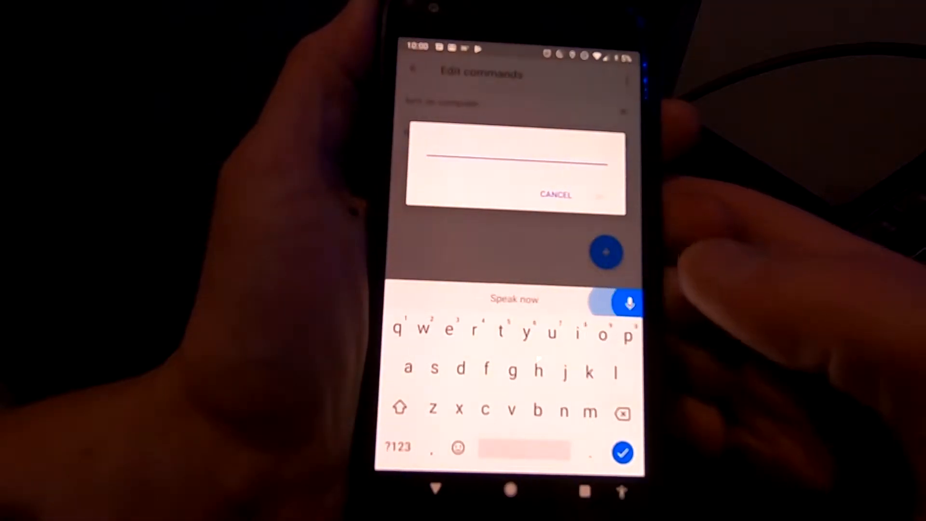
text(turn computer on)
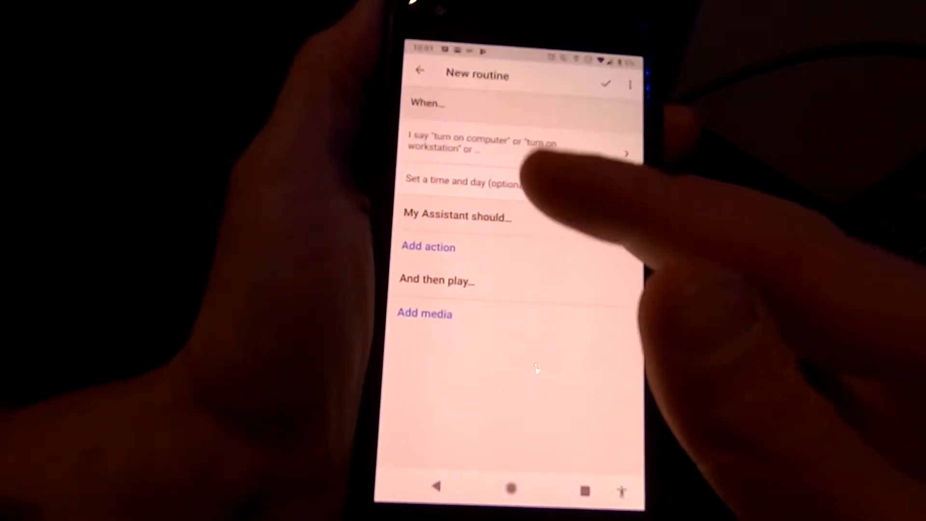
Tick "Adjust lights, plugs, and more" in the popular actions list as the routine's action.
click(427, 246)
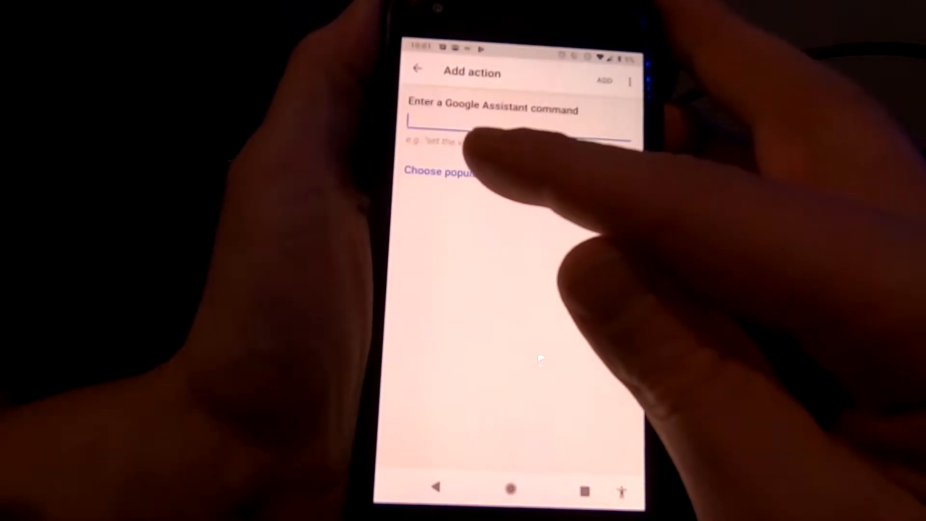
click(440, 172)
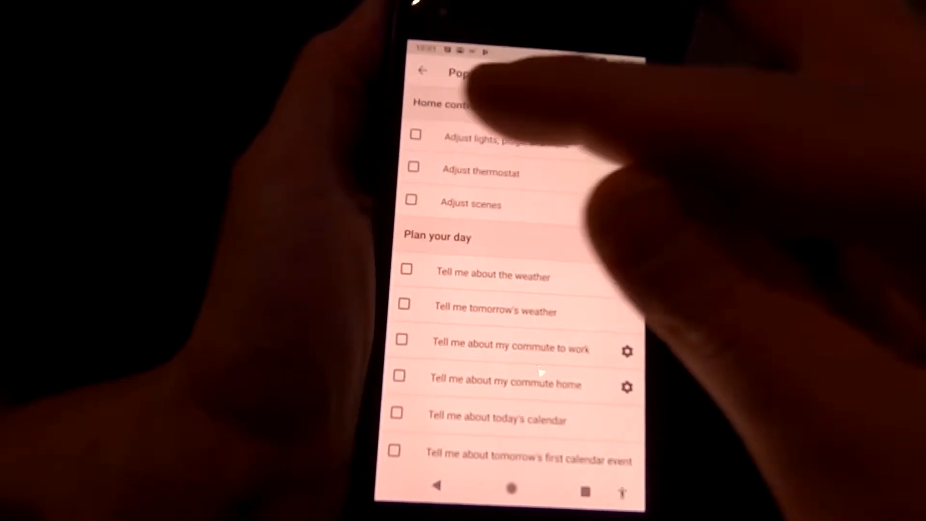
click(410, 135)
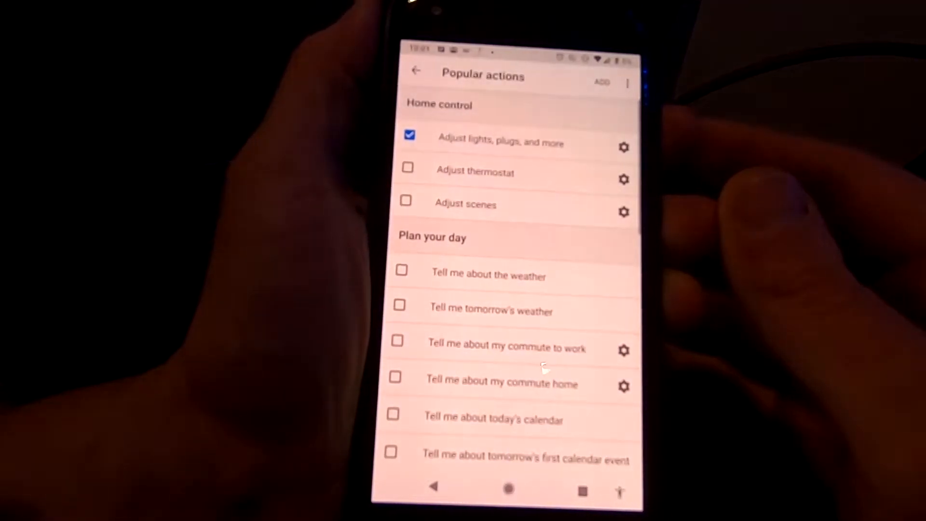
Add the lights-and-plugs action with the [Office] device set to Turn on.
click(624, 147)
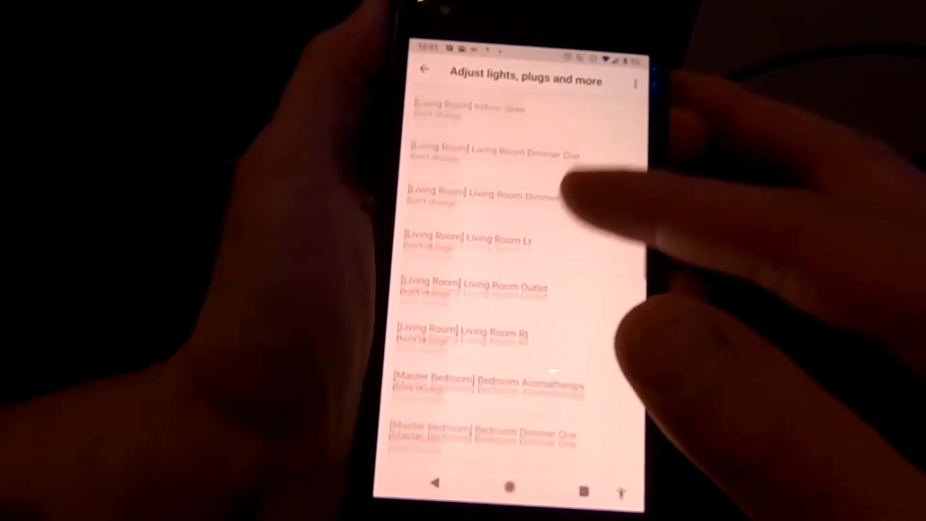
scroll(down, 3)
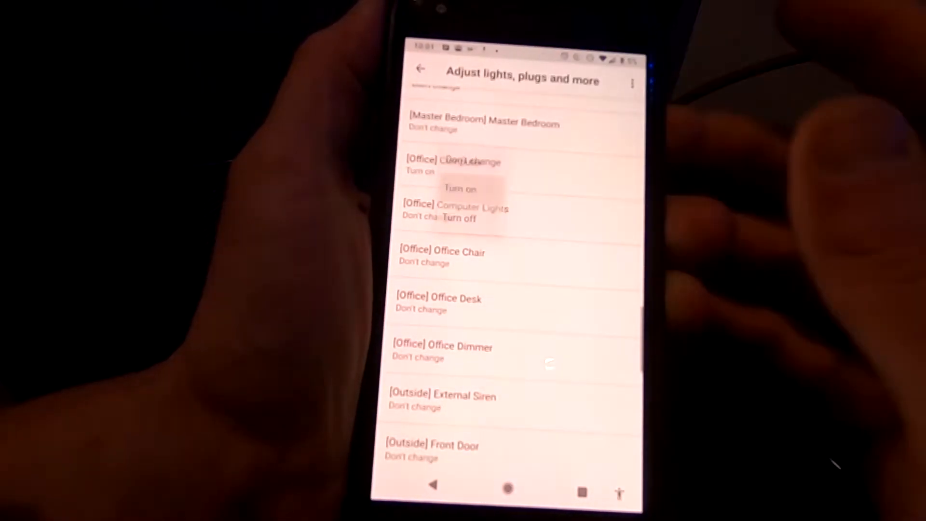
click(421, 68)
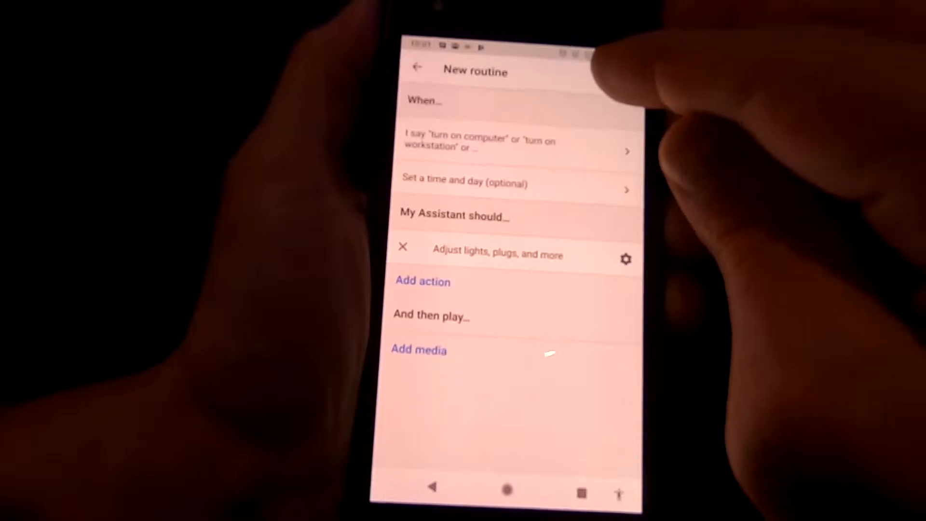
Save the turn-on routine and open the device choices of the "turn off the computer" routine's action.
click(415, 67)
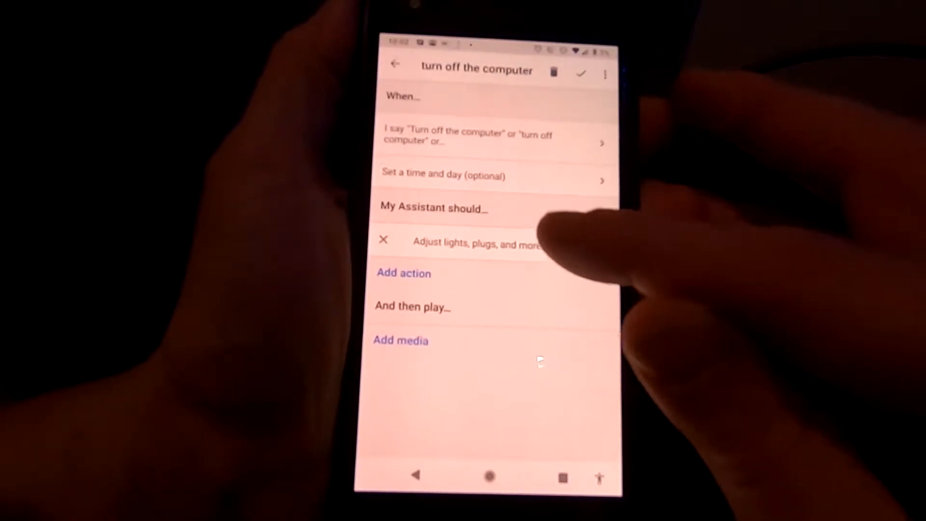
click(477, 243)
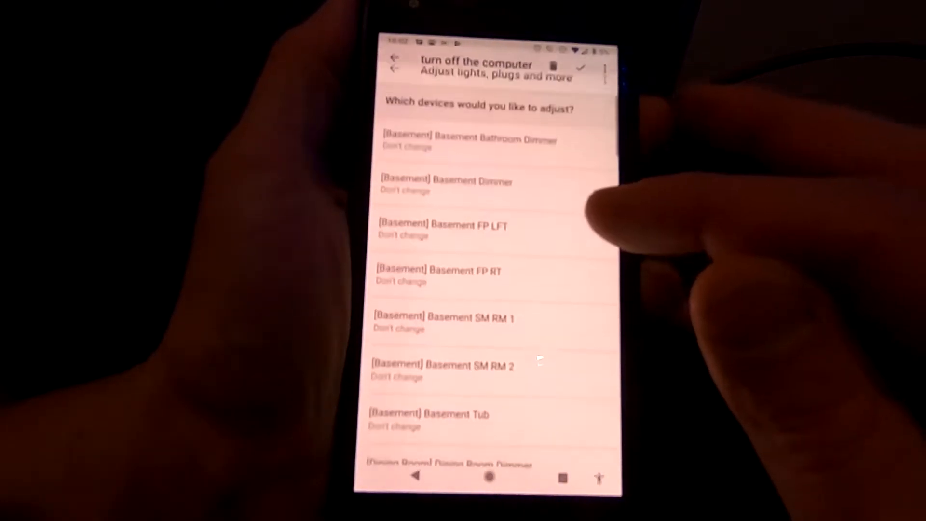